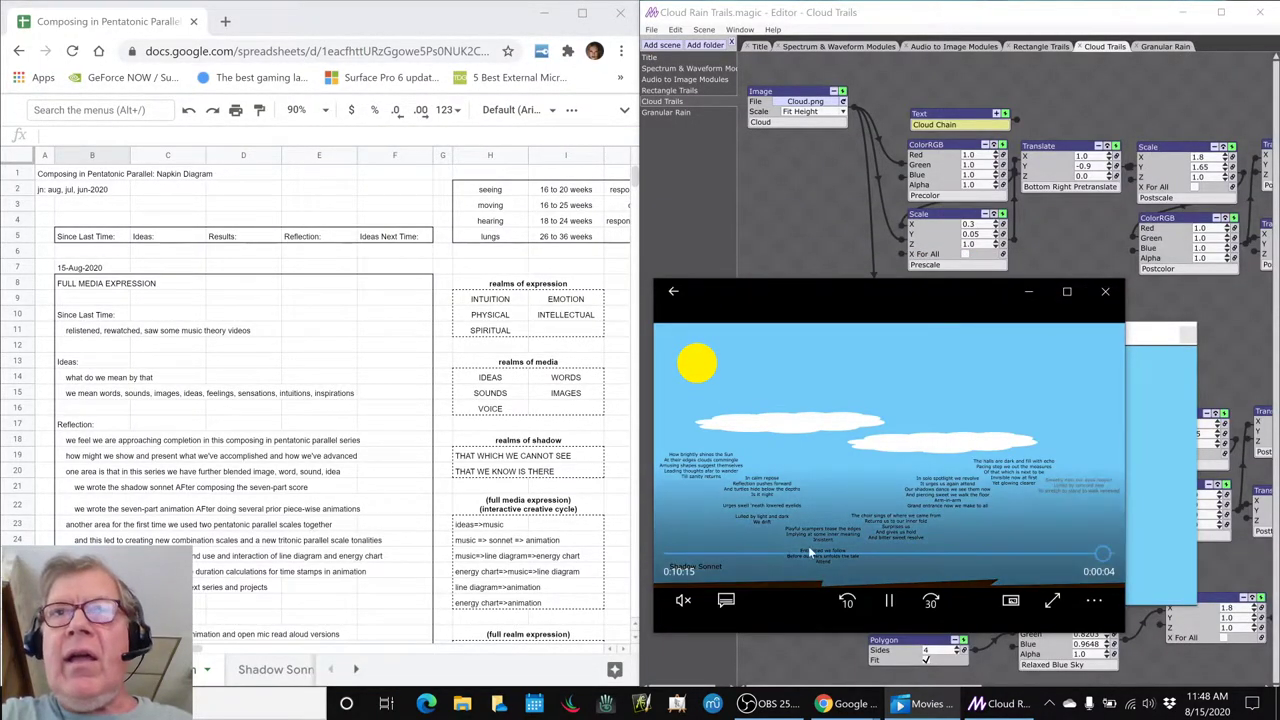
Close the rendered cloud animation video so the Cloud Trails output shows again.
{"action": "left_click", "coordinate": [888, 600]}
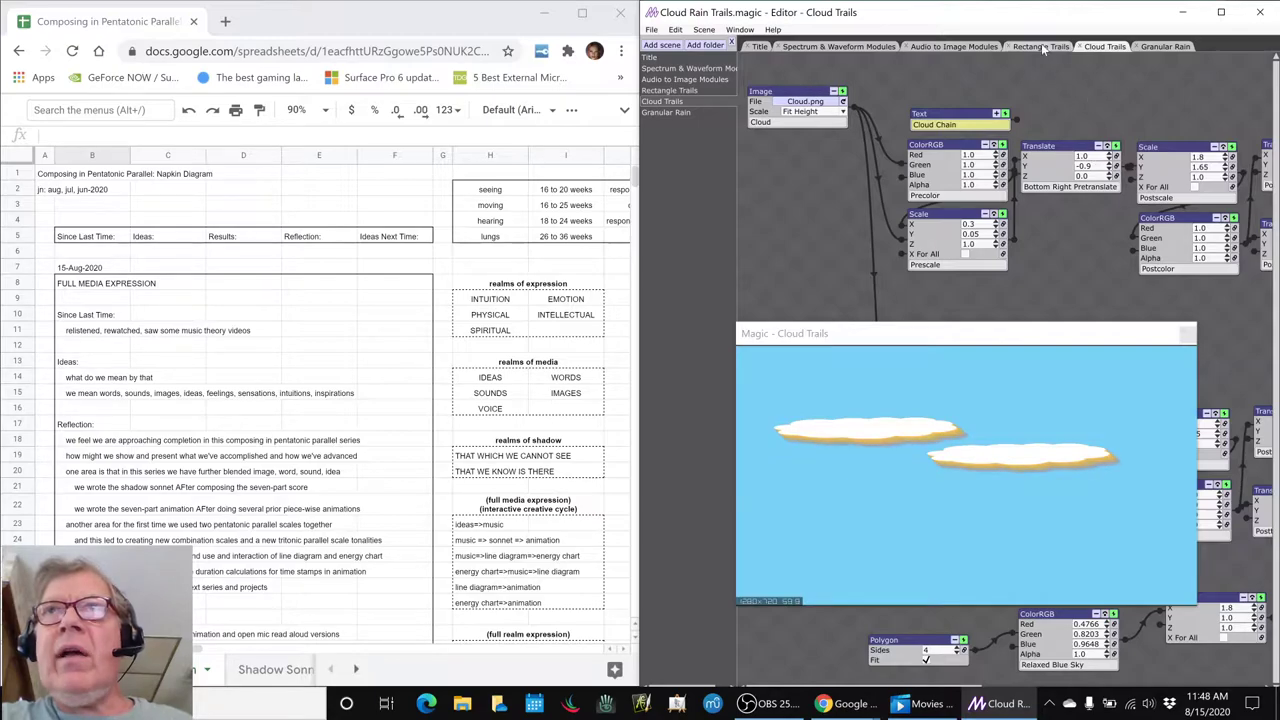
Switch Magic to the Rectangle Trails scene with its coloured-rectangle preview.
{"action": "left_click", "coordinate": [1040, 46]}
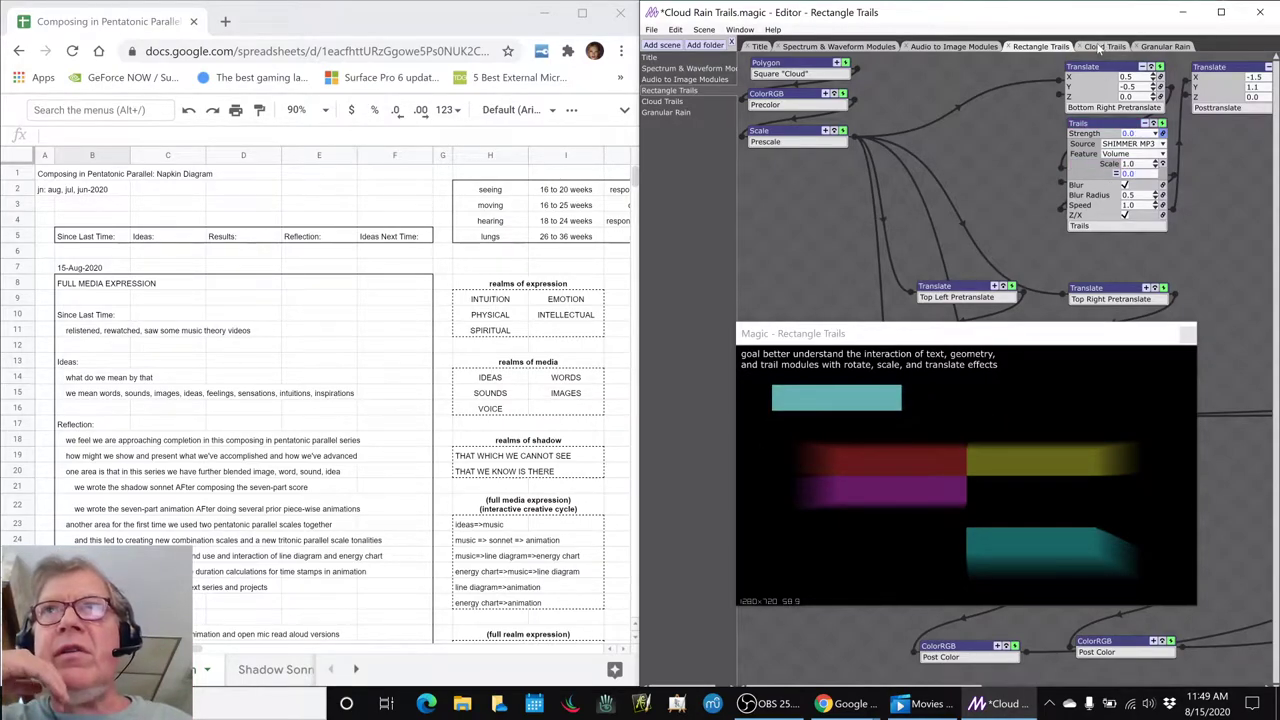
Pass through Cloud Trails and land on the Granular Rain scene's hexagon-and-particles preview.
{"action": "left_click", "coordinate": [1104, 46]}
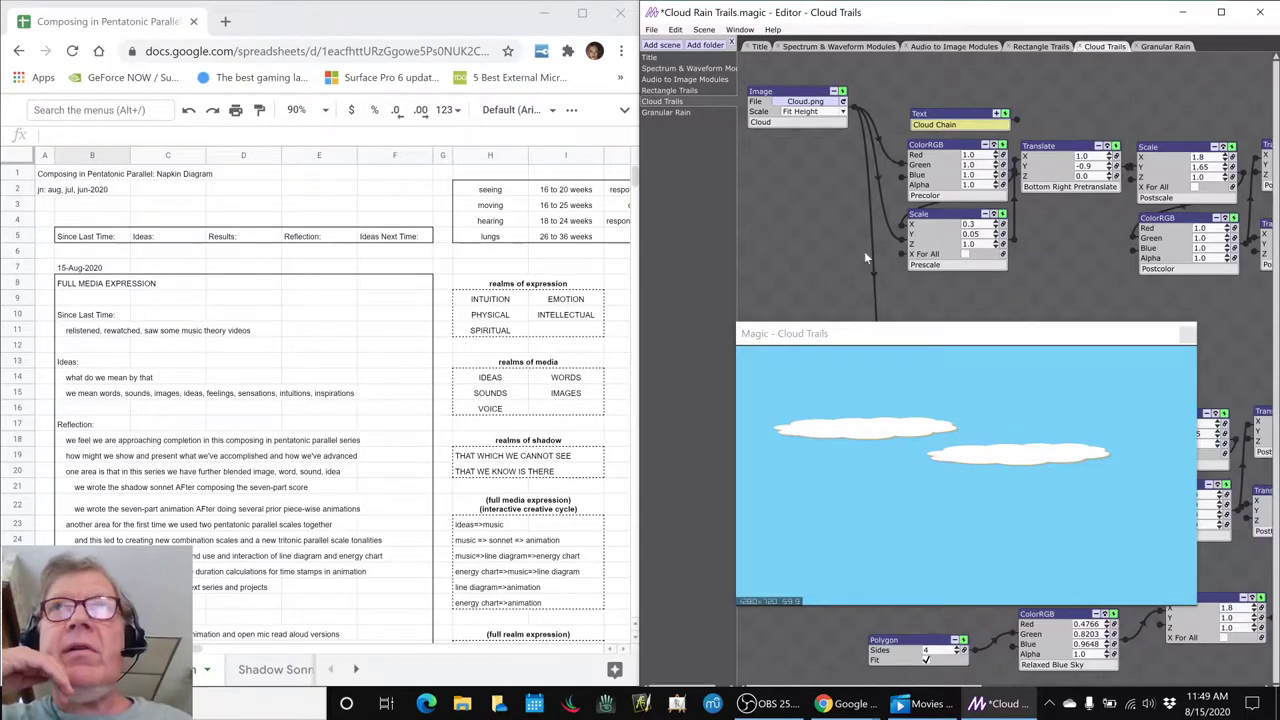
{"action": "left_click", "coordinate": [1164, 46]}
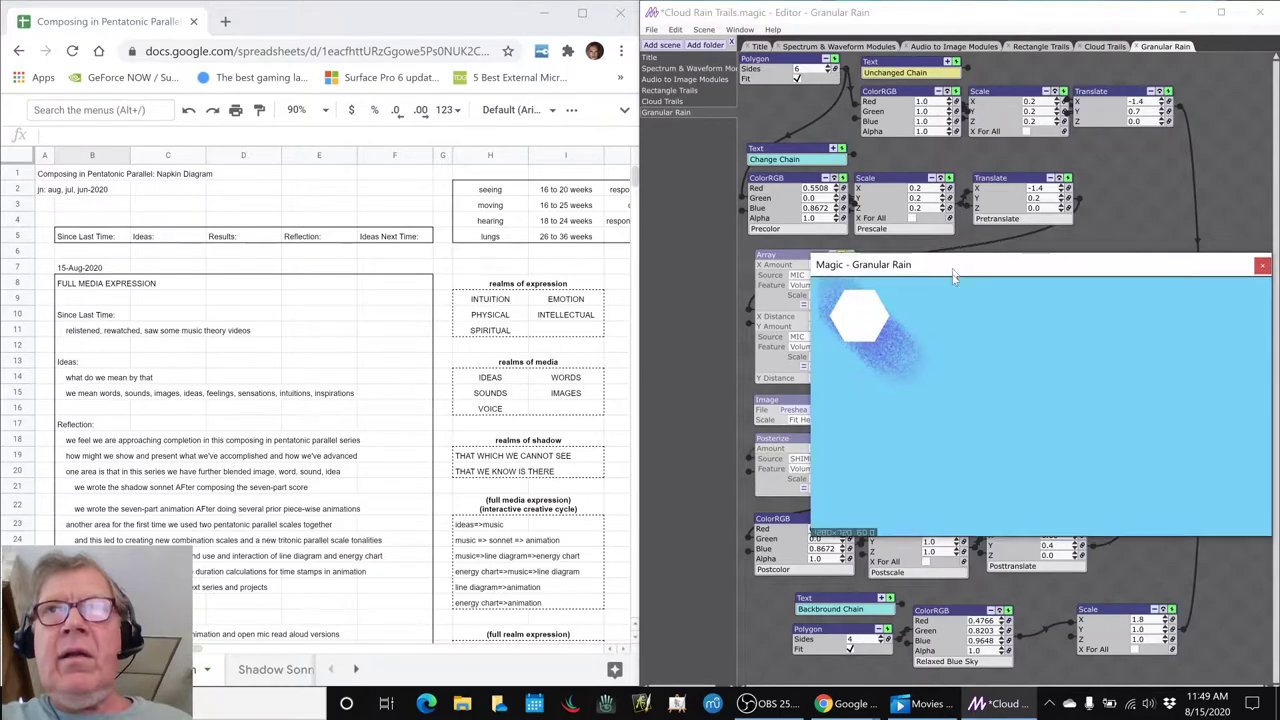
Return Magic to the Cloud Trails scene with drifting white clouds on blue.
{"action": "left_click", "coordinate": [1104, 46]}
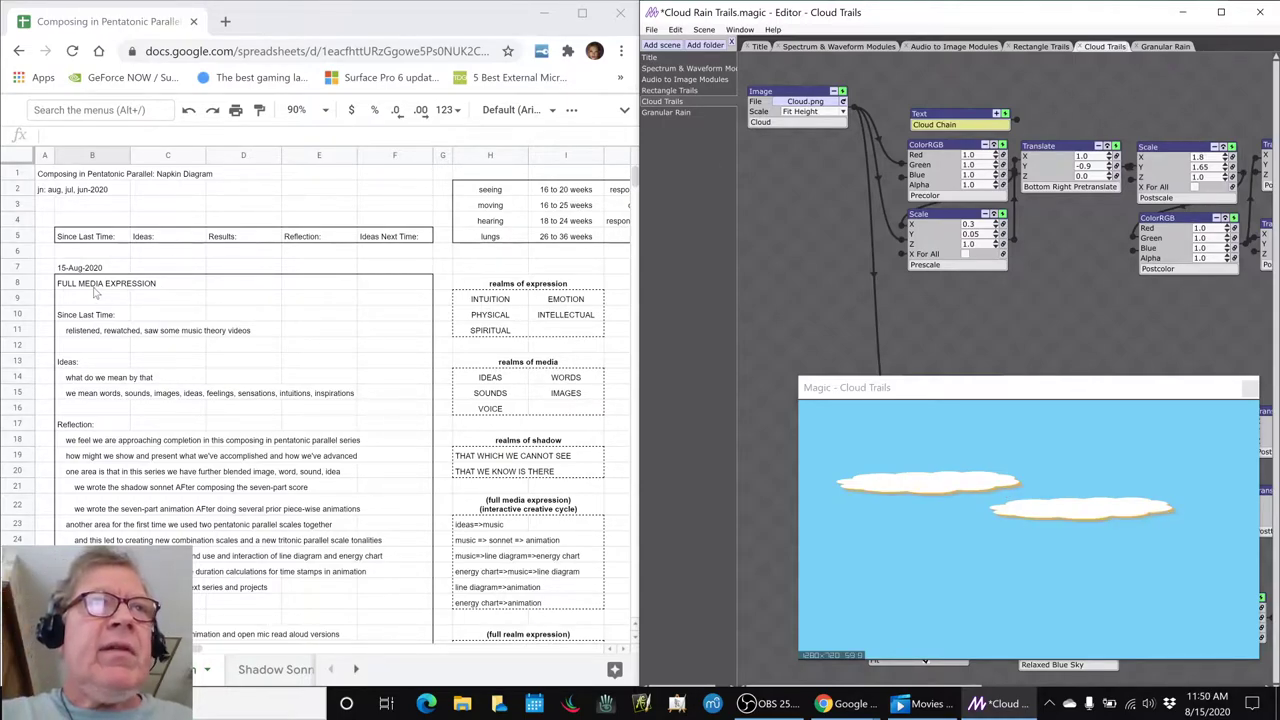
{"action": "left_click", "coordinate": [106, 284]}
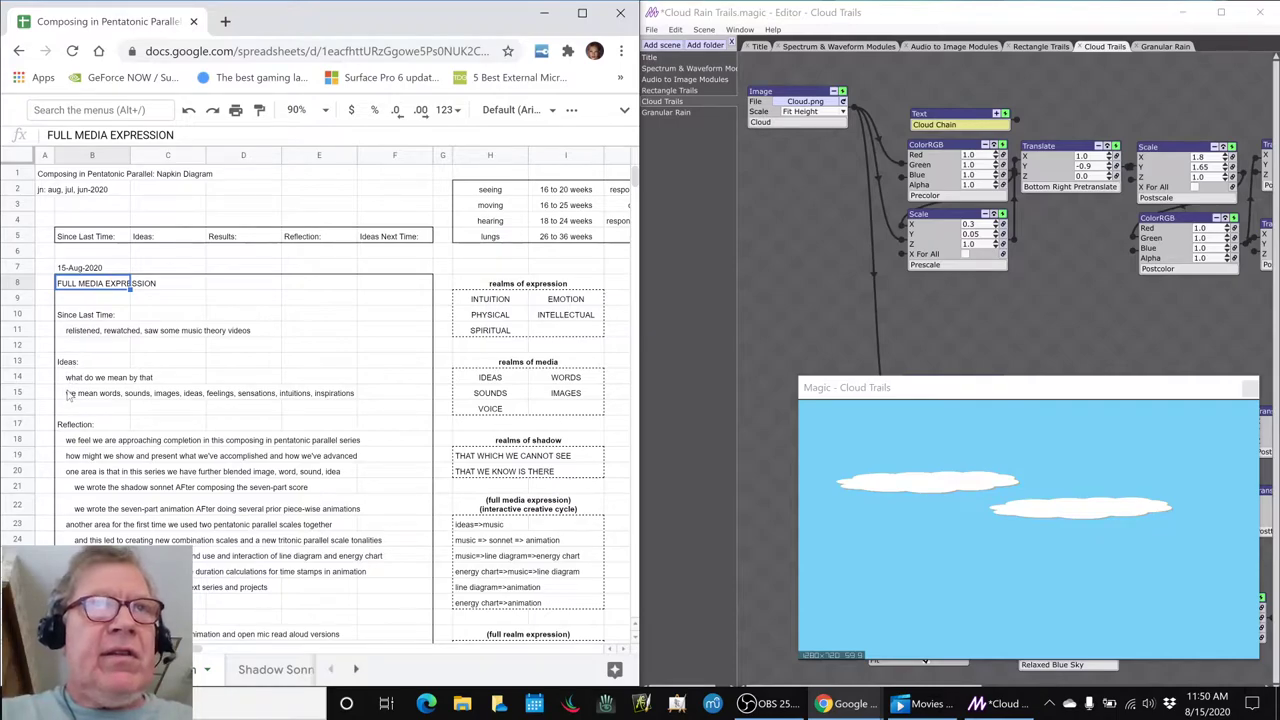
{"action": "left_click", "coordinate": [92, 392]}
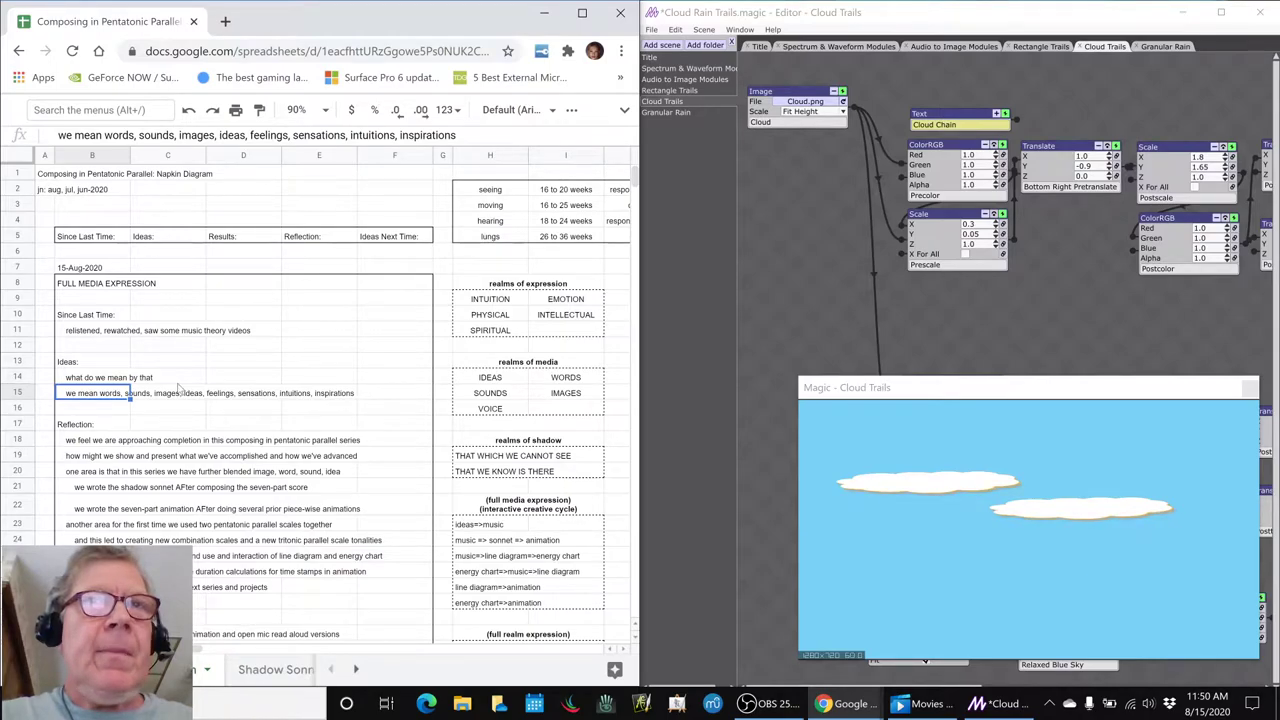
{"action": "mouse_move", "coordinate": [424, 298]}
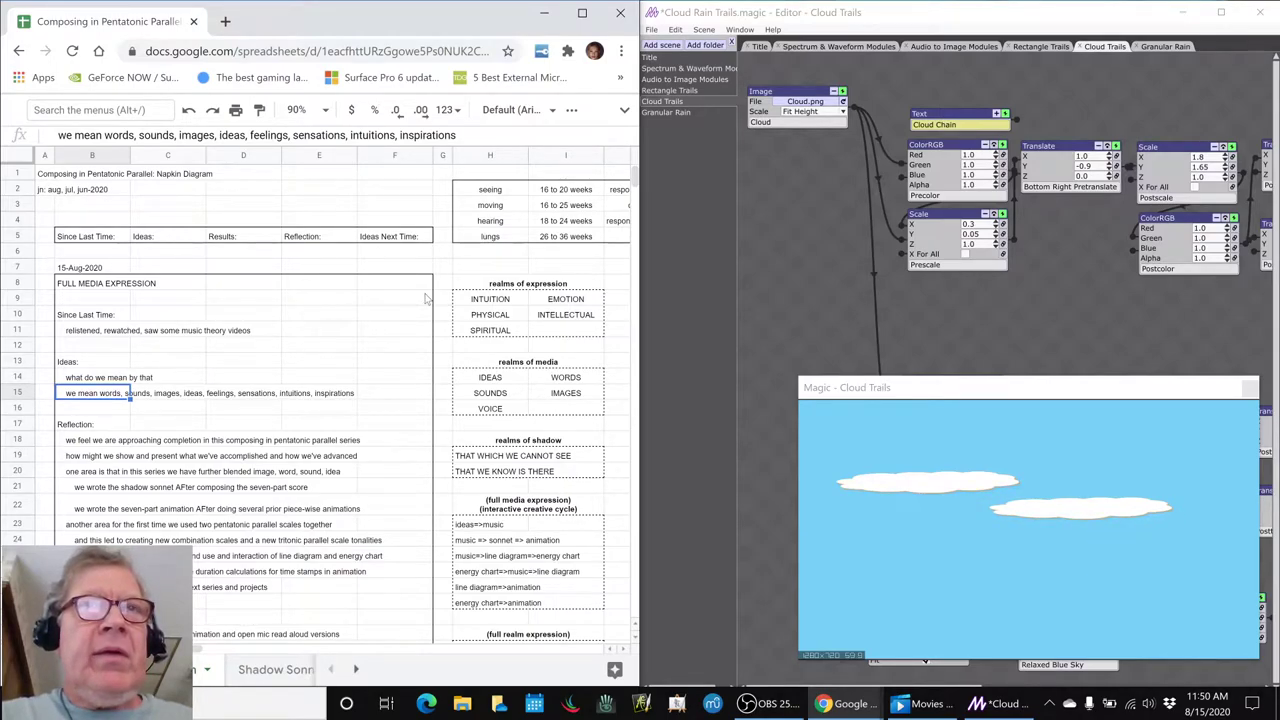
{"action": "left_click", "coordinate": [528, 284]}
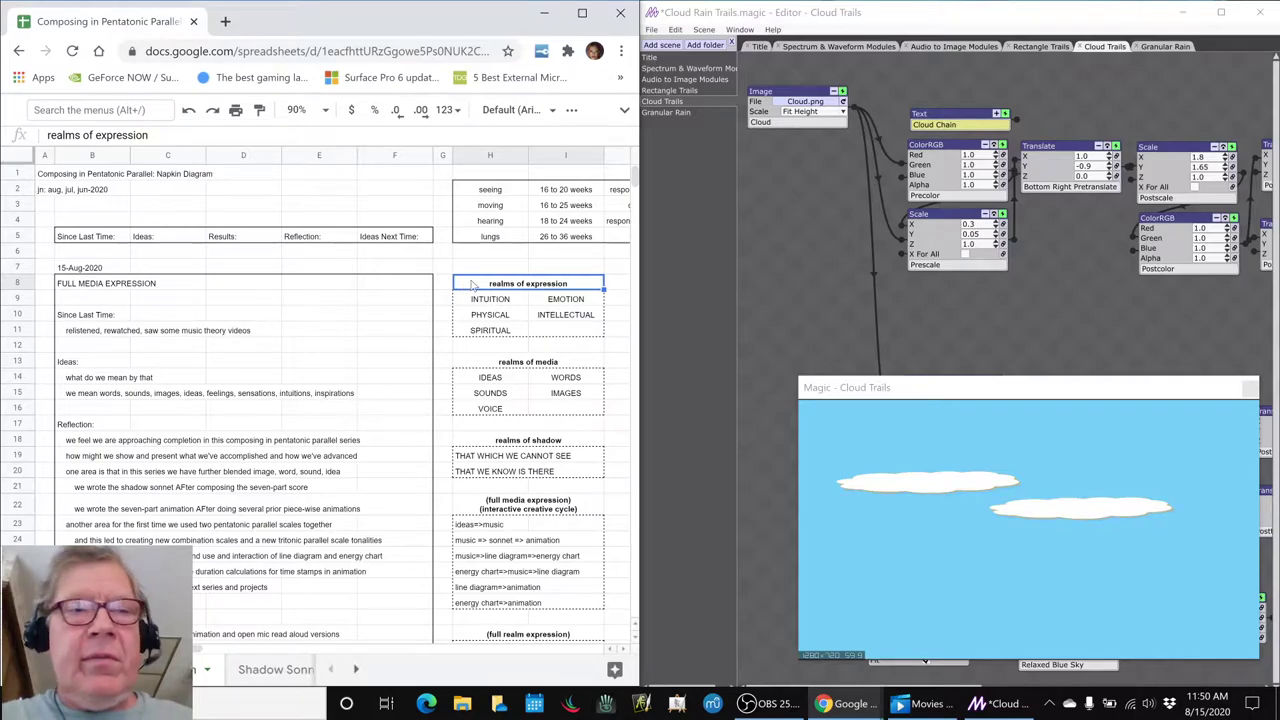
{"action": "left_click", "coordinate": [490, 298]}
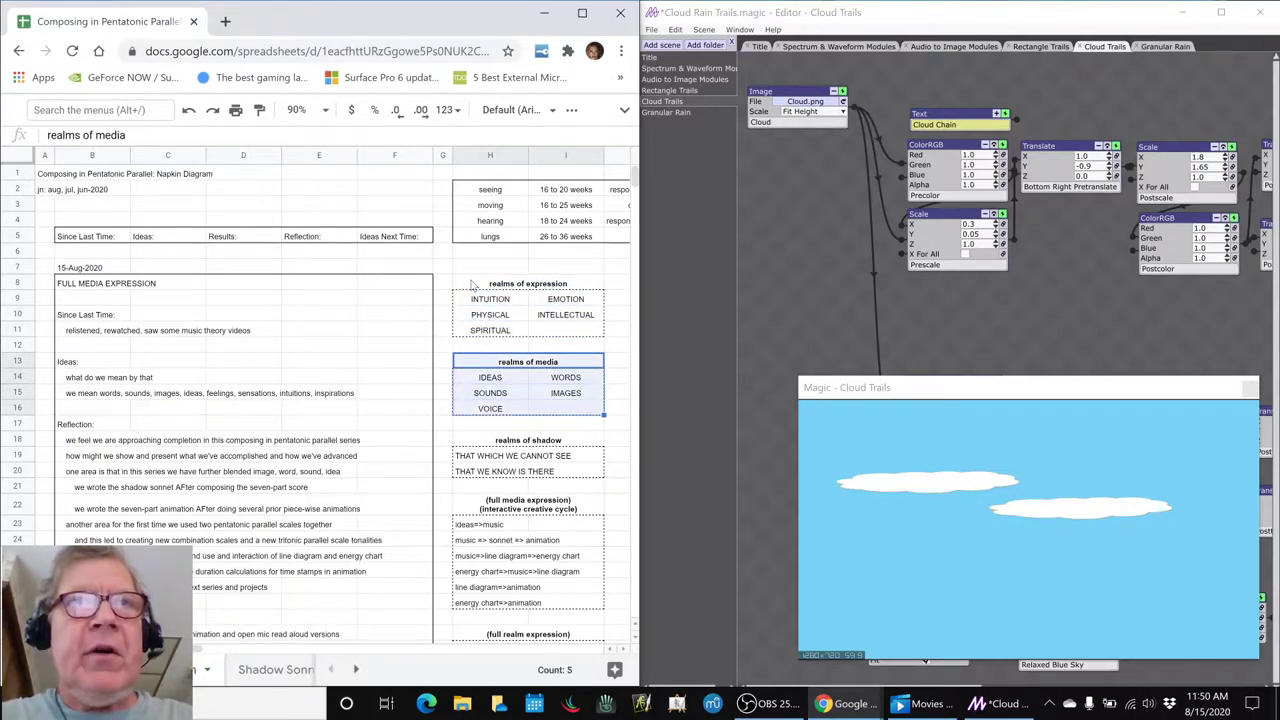
{"action": "left_click", "coordinate": [490, 392]}
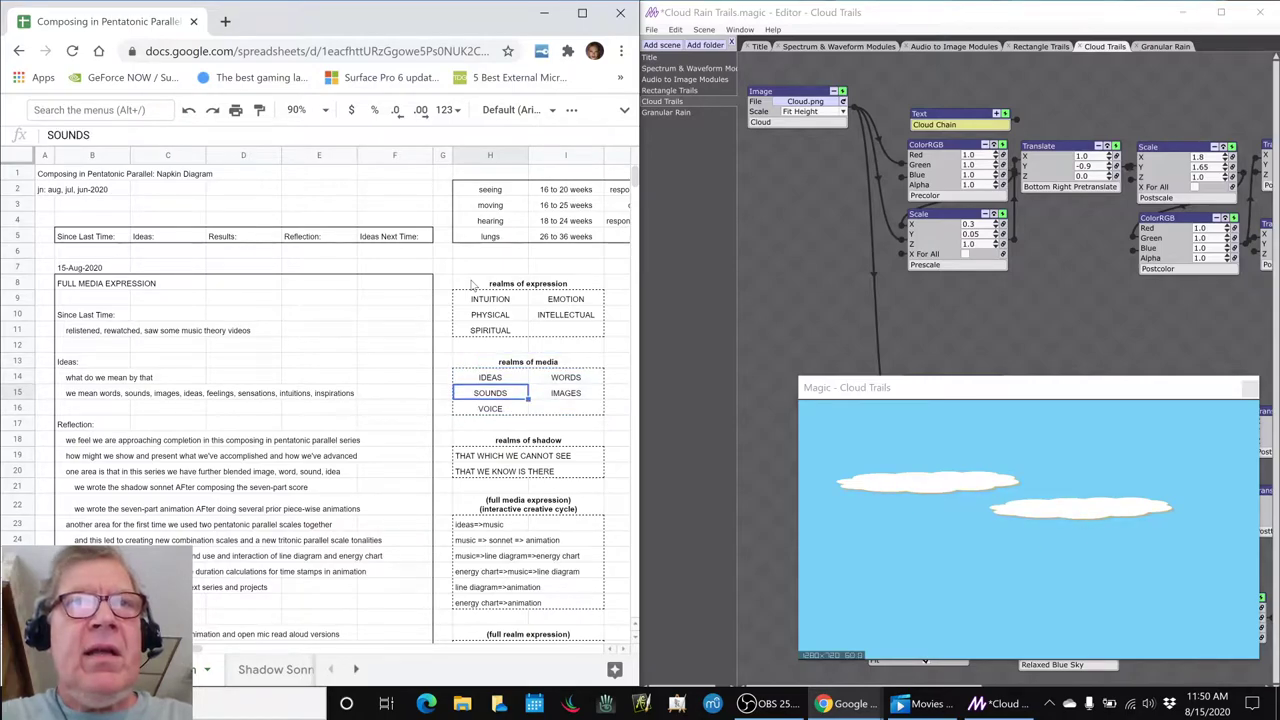
{"action": "left_click", "coordinate": [528, 440]}
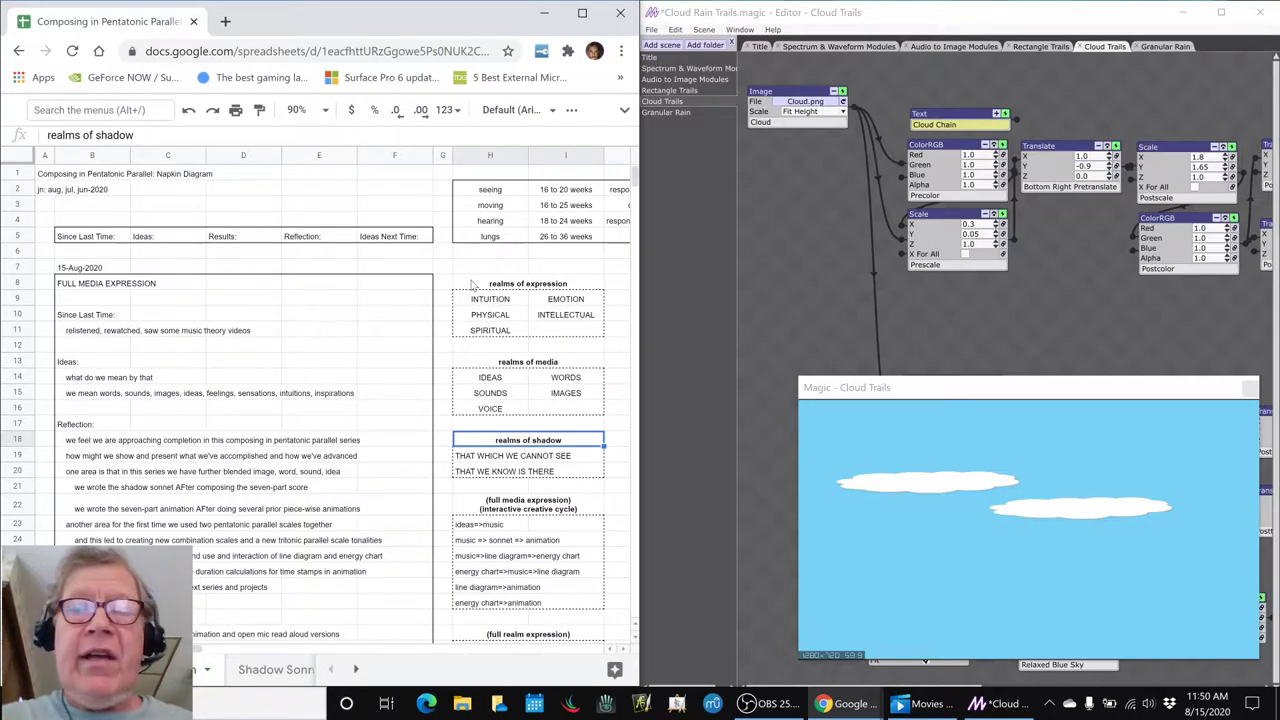
Step through the Reflection and Results notes to the extemporized sonnet readings row and start the Shadow Sonnet video.
{"action": "left_click", "coordinate": [512, 456]}
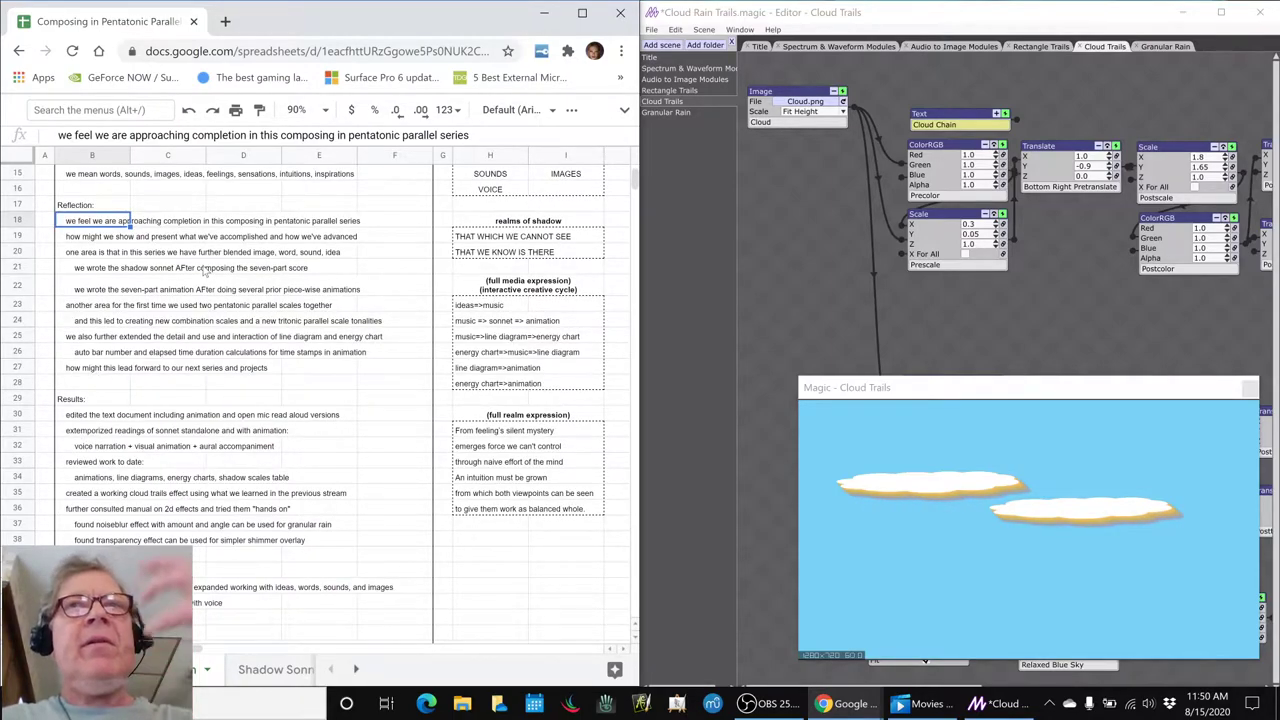
{"action": "left_click", "coordinate": [92, 236]}
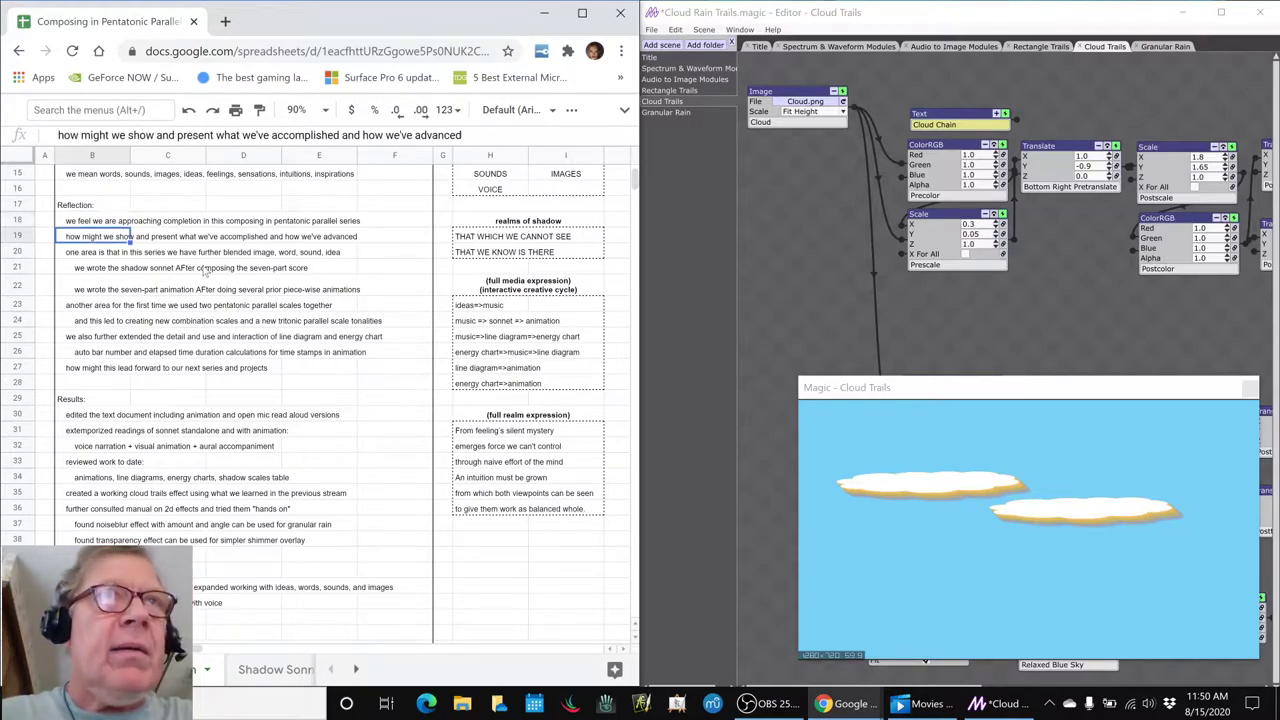
{"action": "left_click", "coordinate": [92, 252]}
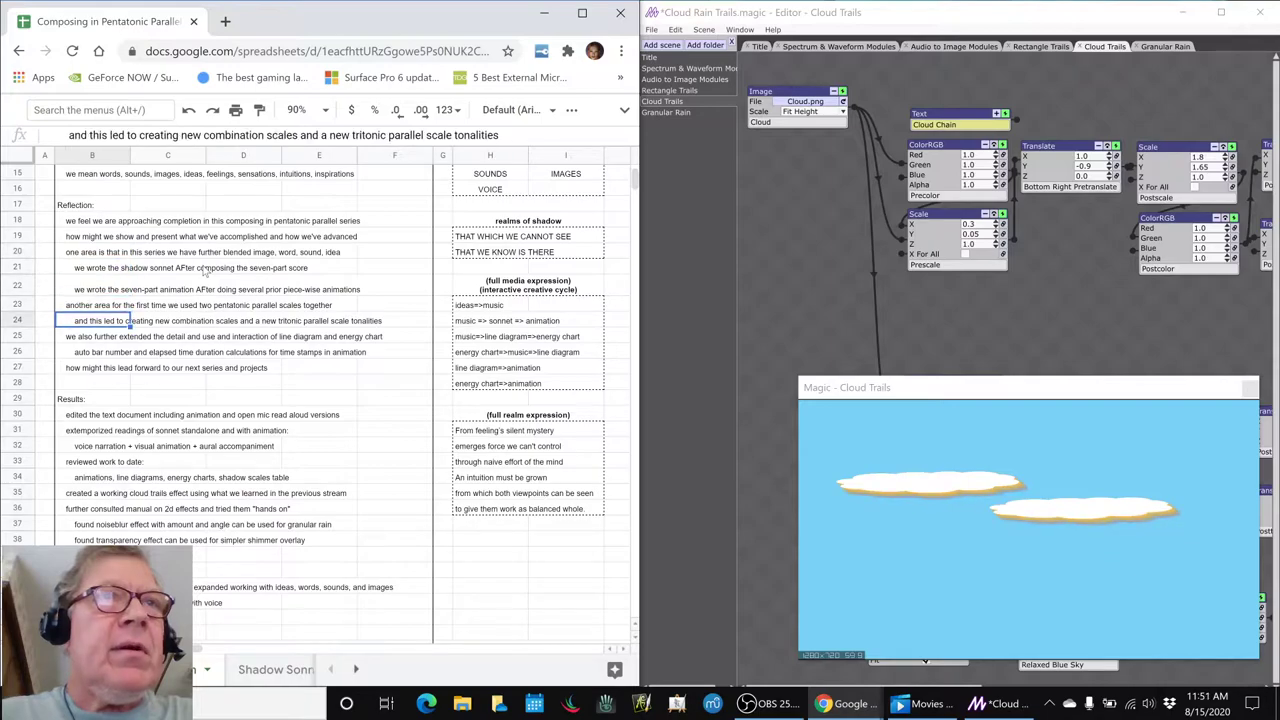
{"action": "left_click", "coordinate": [92, 414]}
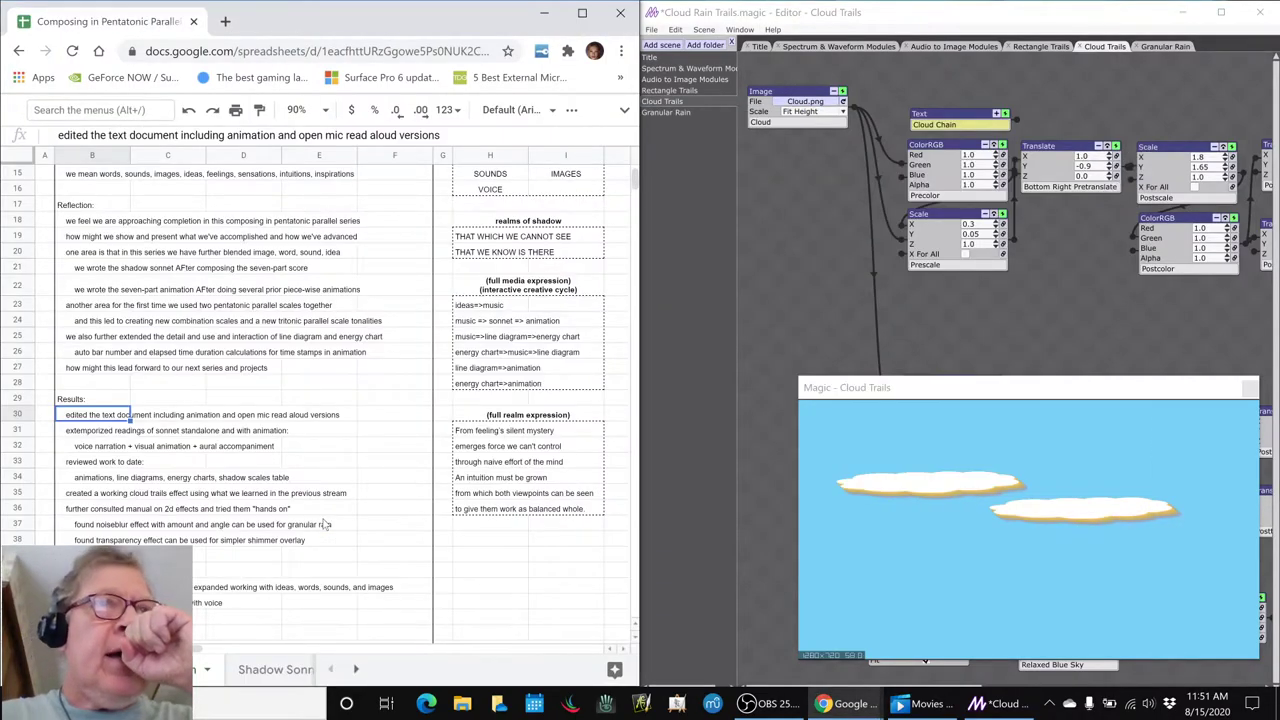
{"action": "left_click", "coordinate": [120, 430]}
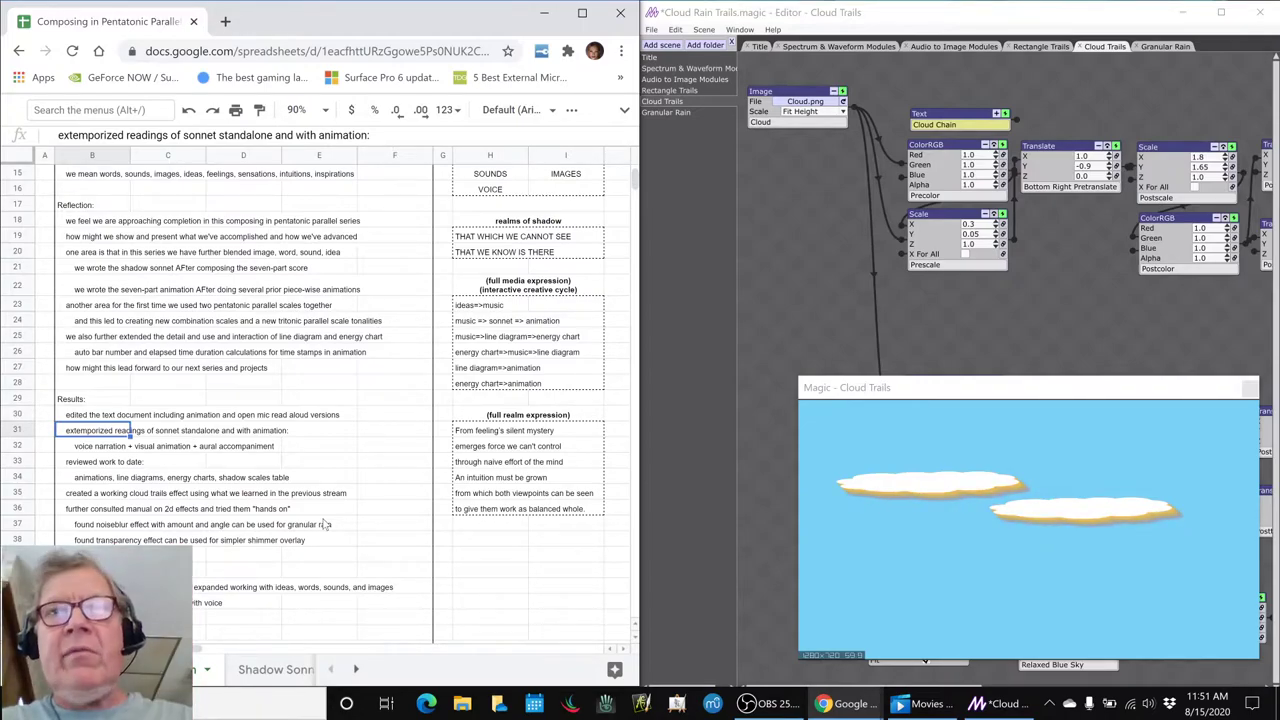
{"action": "left_click", "coordinate": [920, 704]}
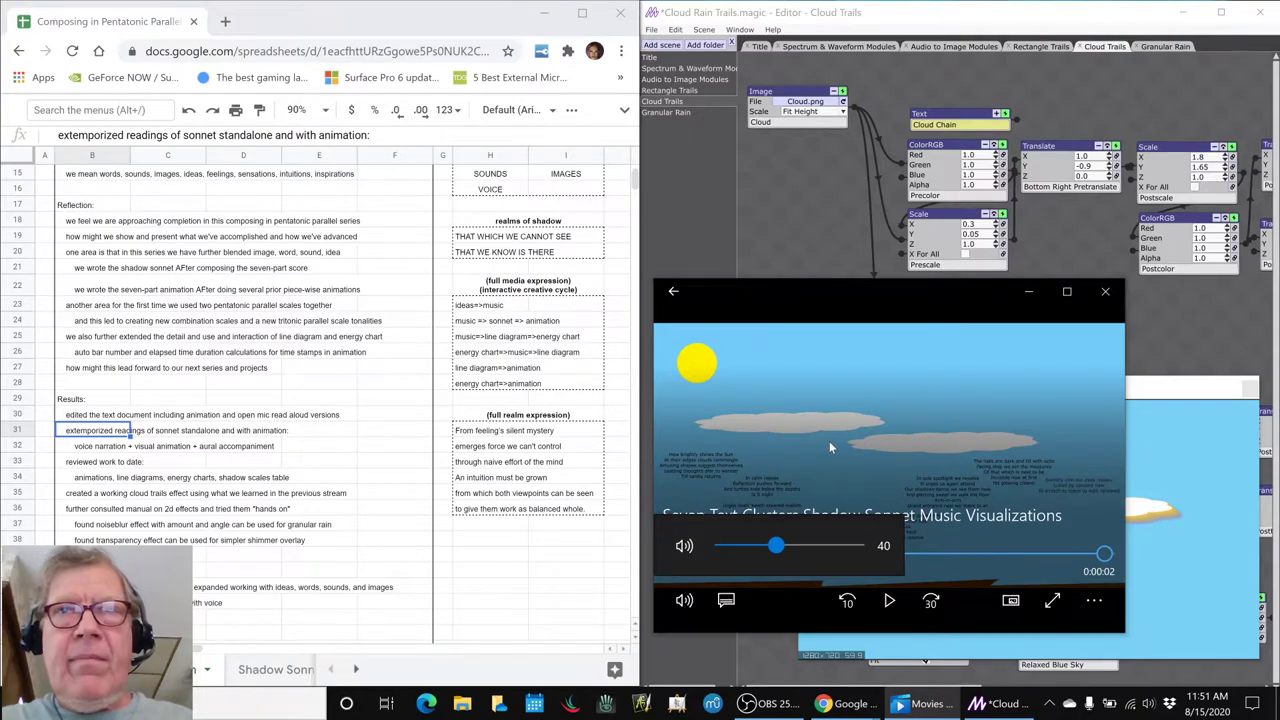
Let the Seven Text Clusters Shadow Sonnet visualization play, then close it.
{"action": "left_click", "coordinate": [888, 600]}
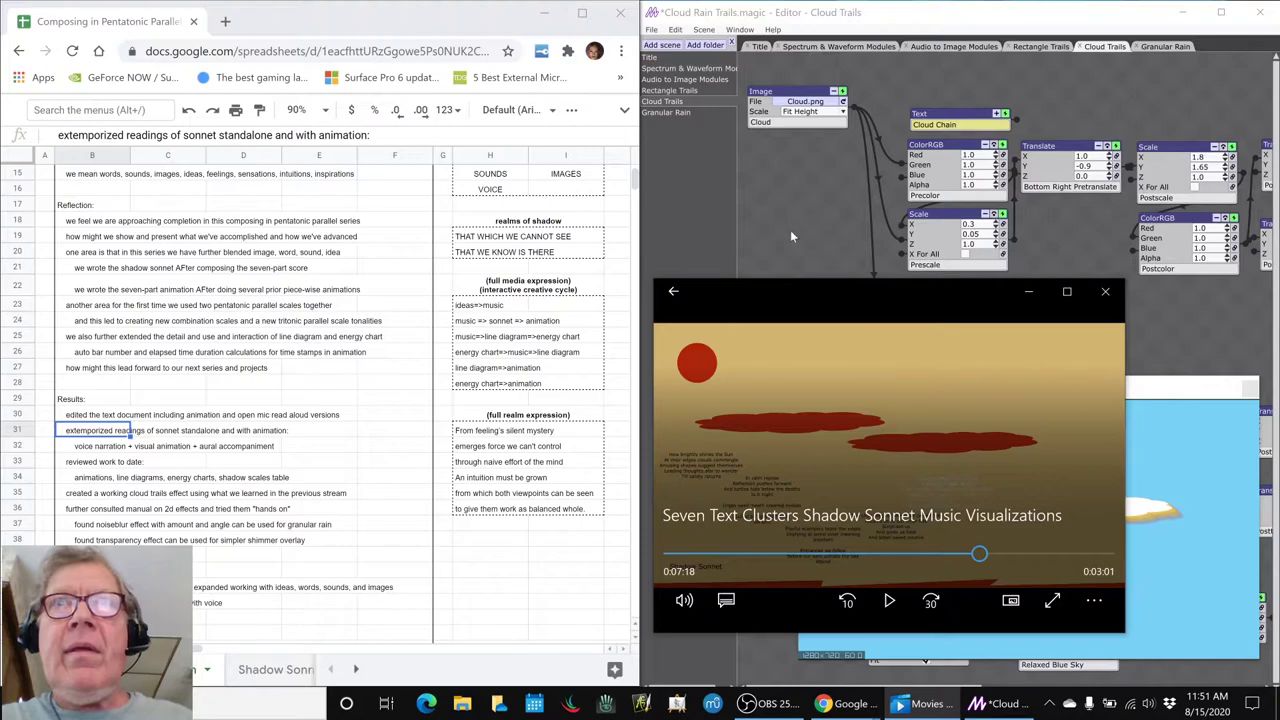
{"action": "left_click", "coordinate": [100, 460]}
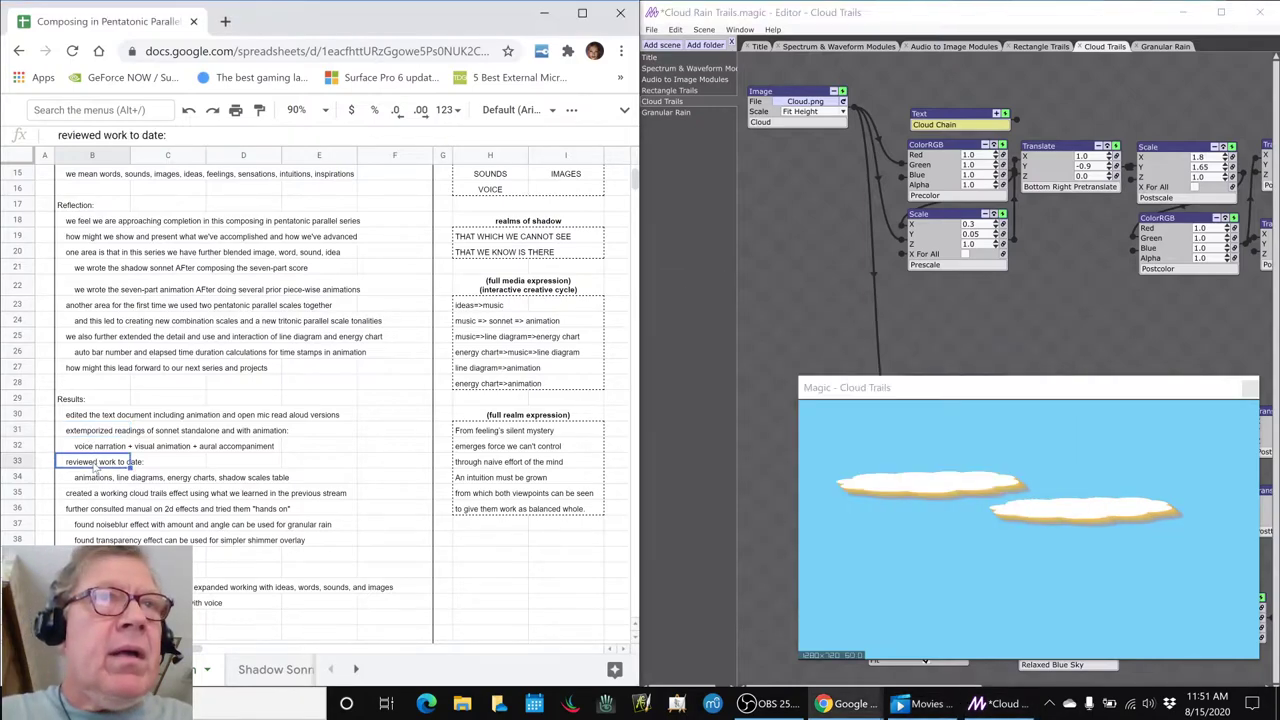
Select the animations and line diagrams note, then bring up the tempo/energy spreadsheet window.
{"action": "left_click", "coordinate": [96, 476]}
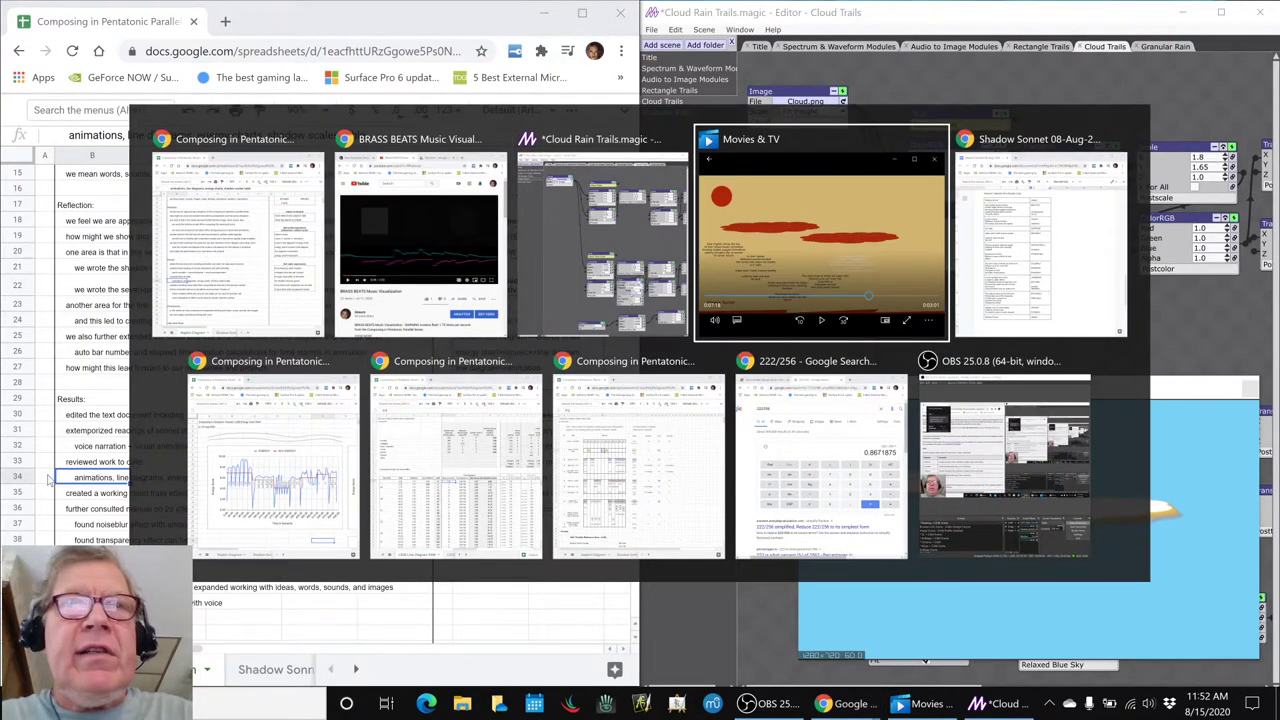
{"action": "left_click", "coordinate": [240, 240]}
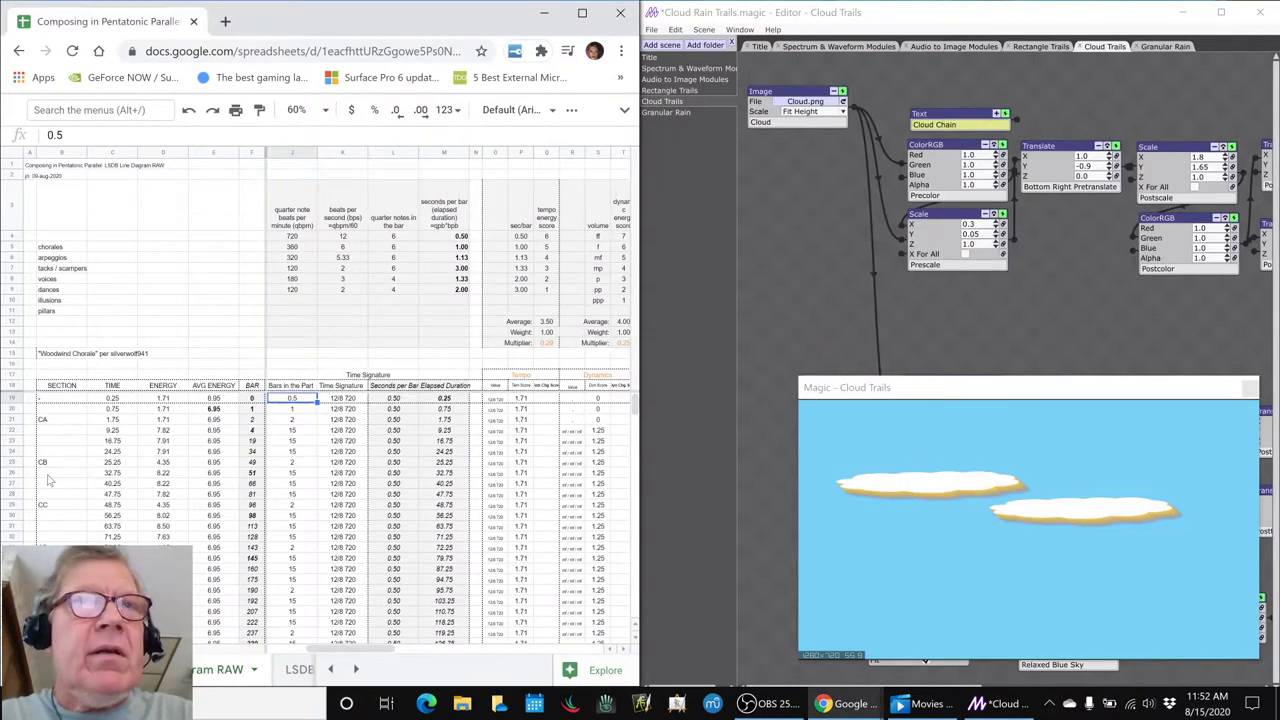
Switch to the composition layout sheet with the labelled note-grid chart.
{"action": "left_click", "coordinate": [392, 398]}
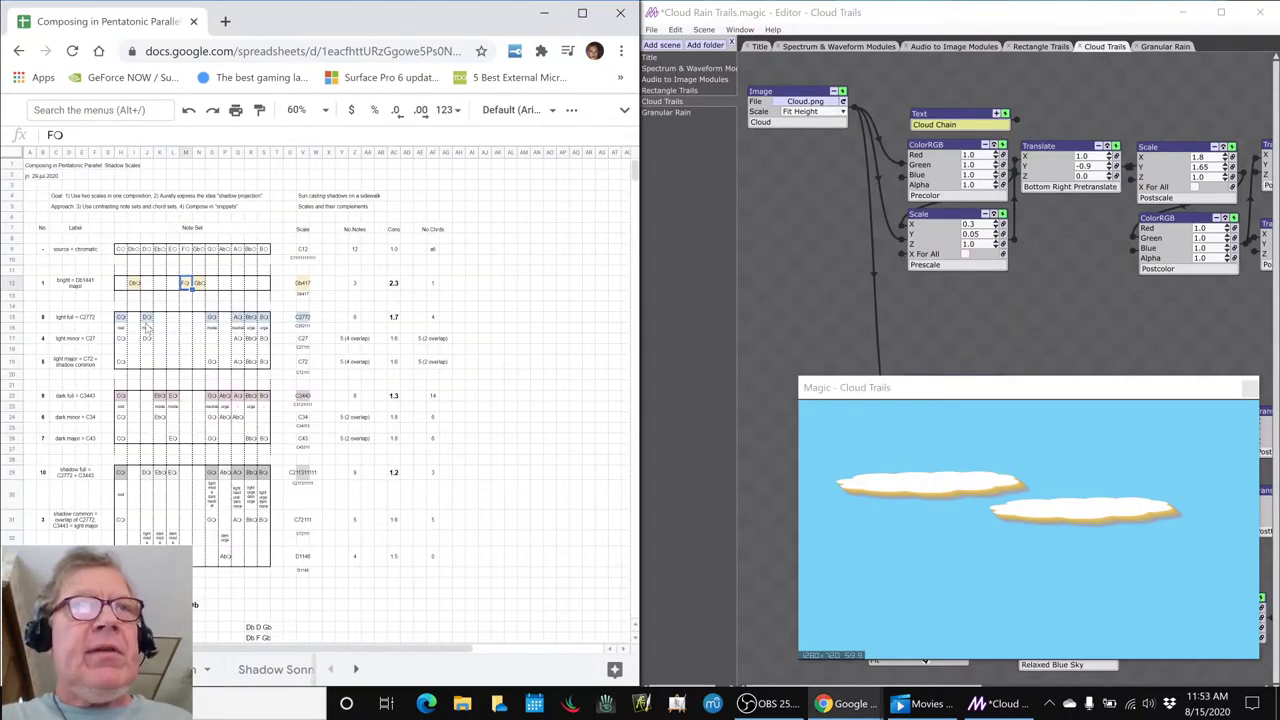
Inspect two note cells in the chart and return to the session notes workbook.
{"action": "left_click", "coordinate": [160, 396]}
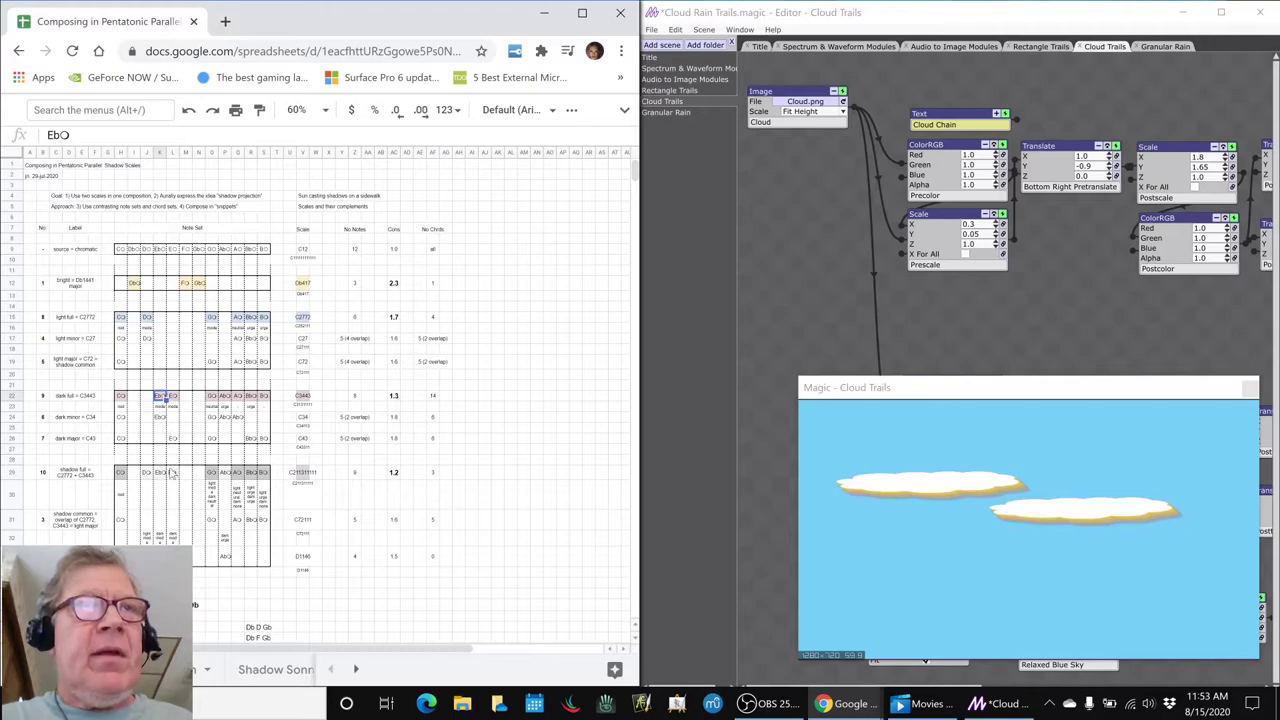
{"action": "left_click", "coordinate": [198, 284]}
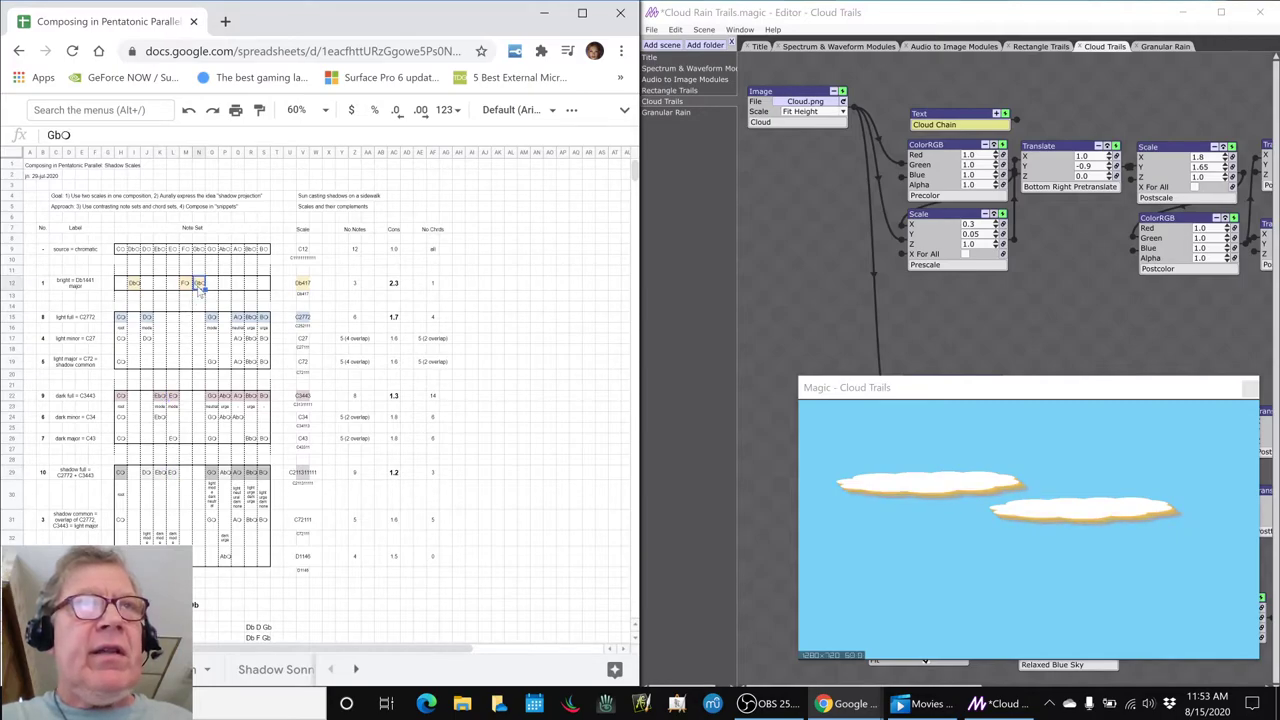
{"action": "key", "text": "alt+tab"}
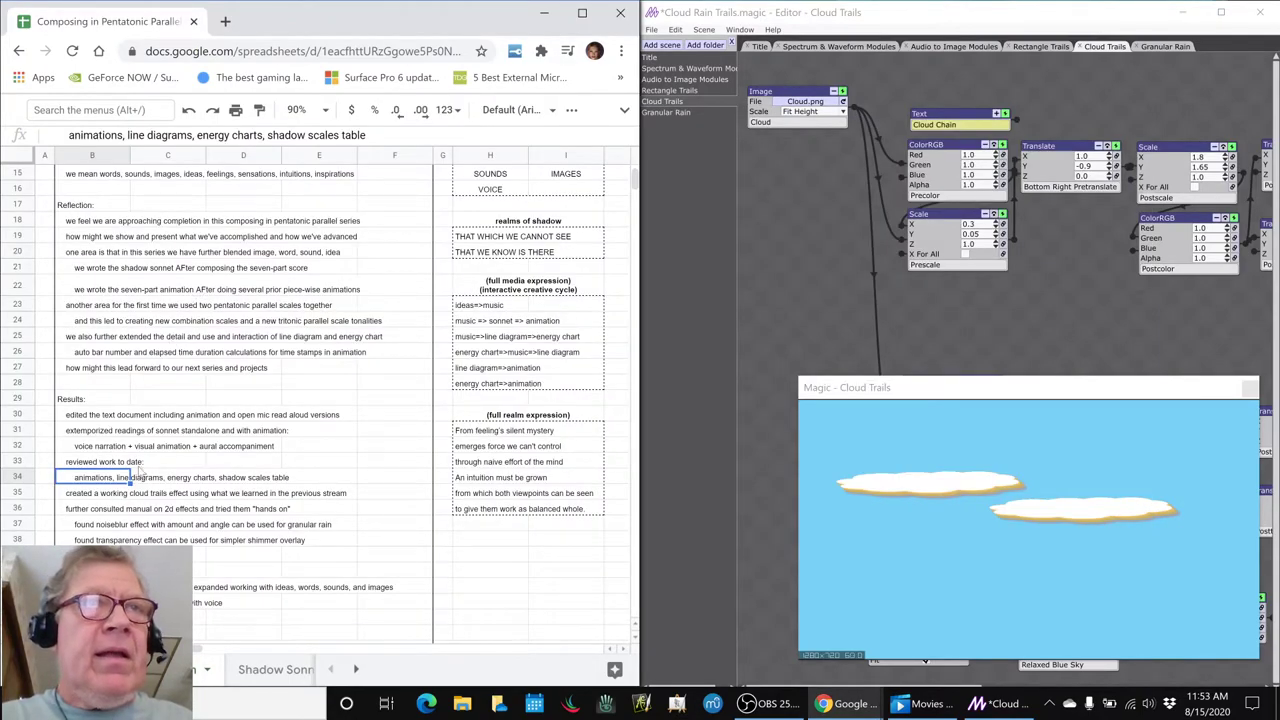
Review the cloud trails and granular rain Results notes and reach the first postreflection note.
{"action": "left_click", "coordinate": [130, 492]}
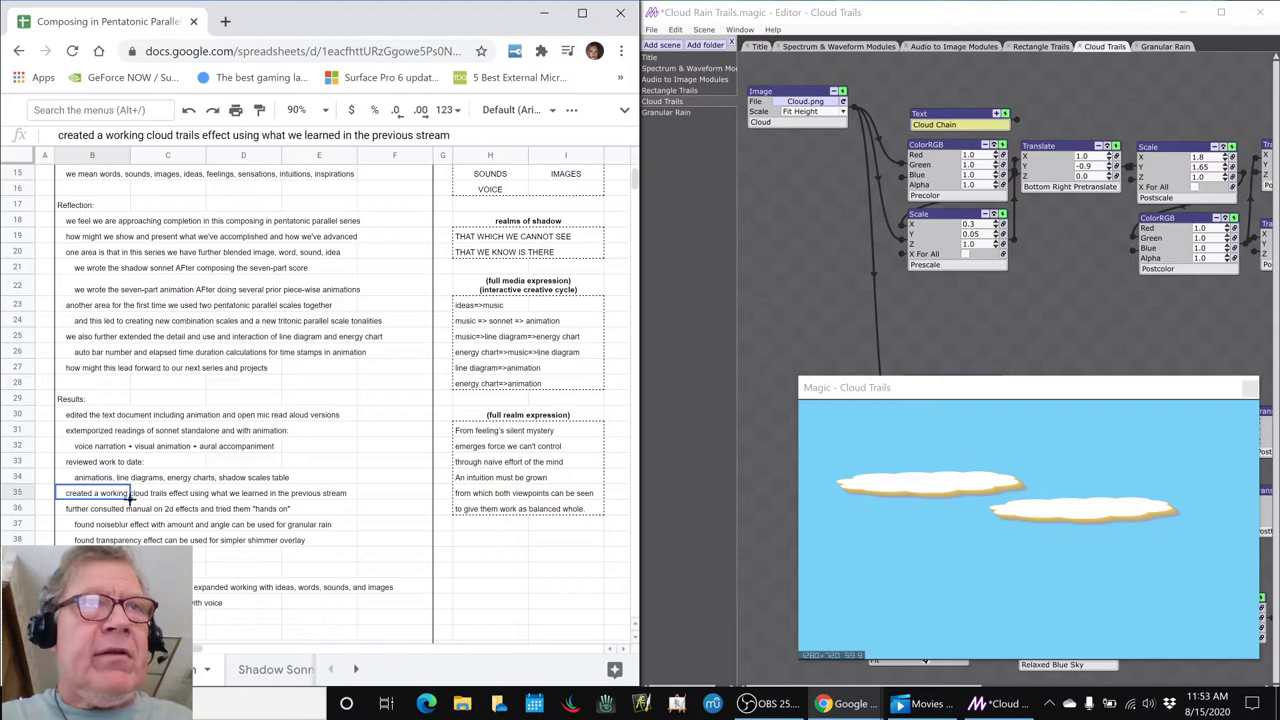
{"action": "left_click", "coordinate": [92, 508]}
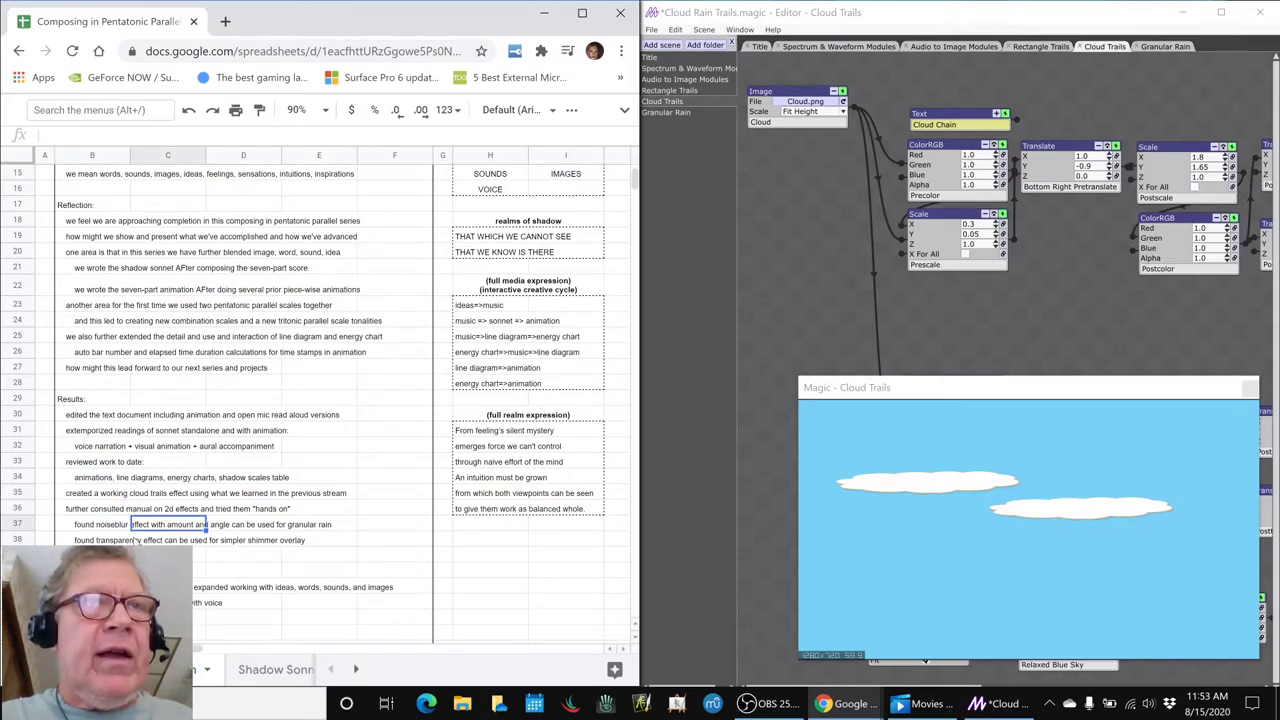
{"action": "scroll", "scroll_direction": "down", "scroll_amount": 3}
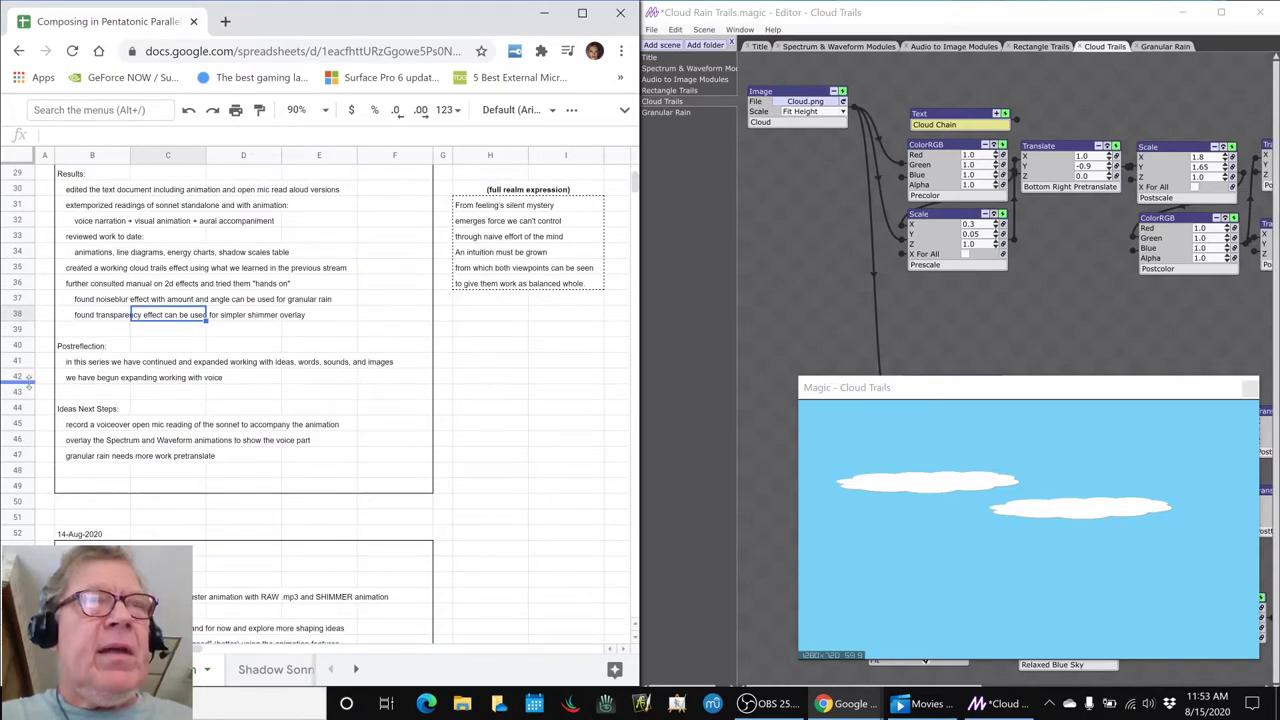
{"action": "left_click", "coordinate": [96, 360]}
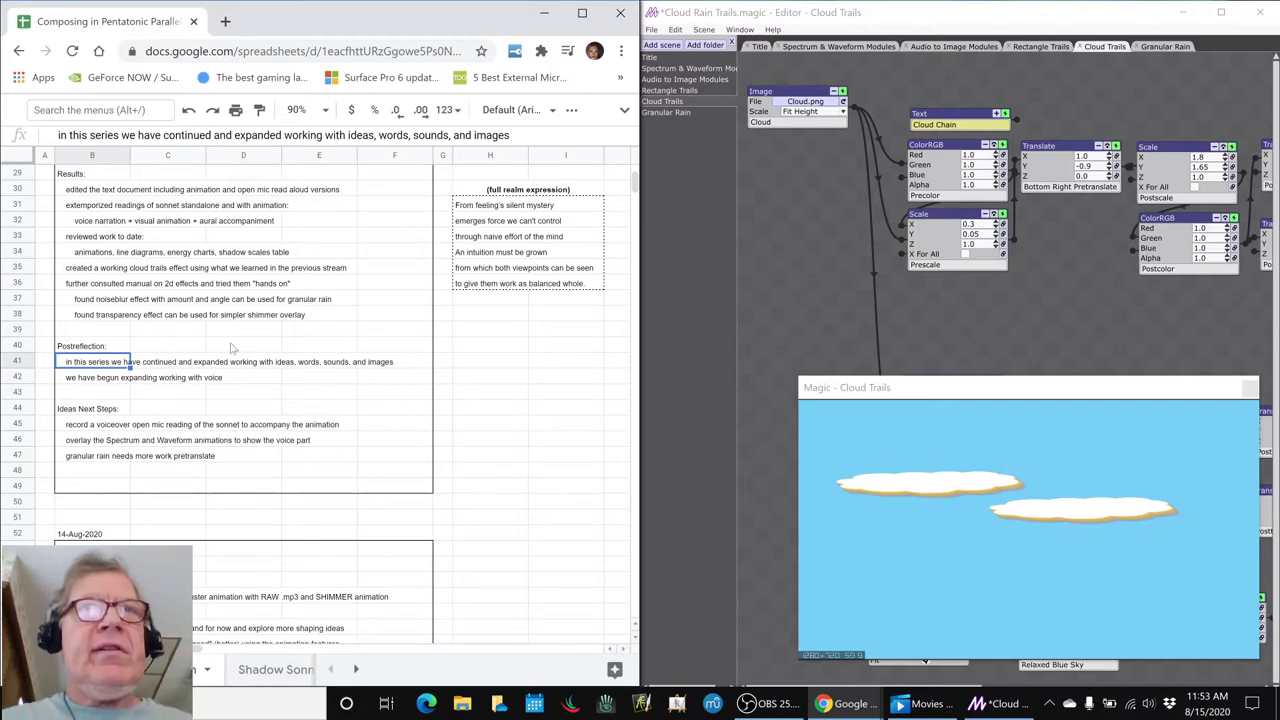
{"action": "mouse_move", "coordinate": [564, 332]}
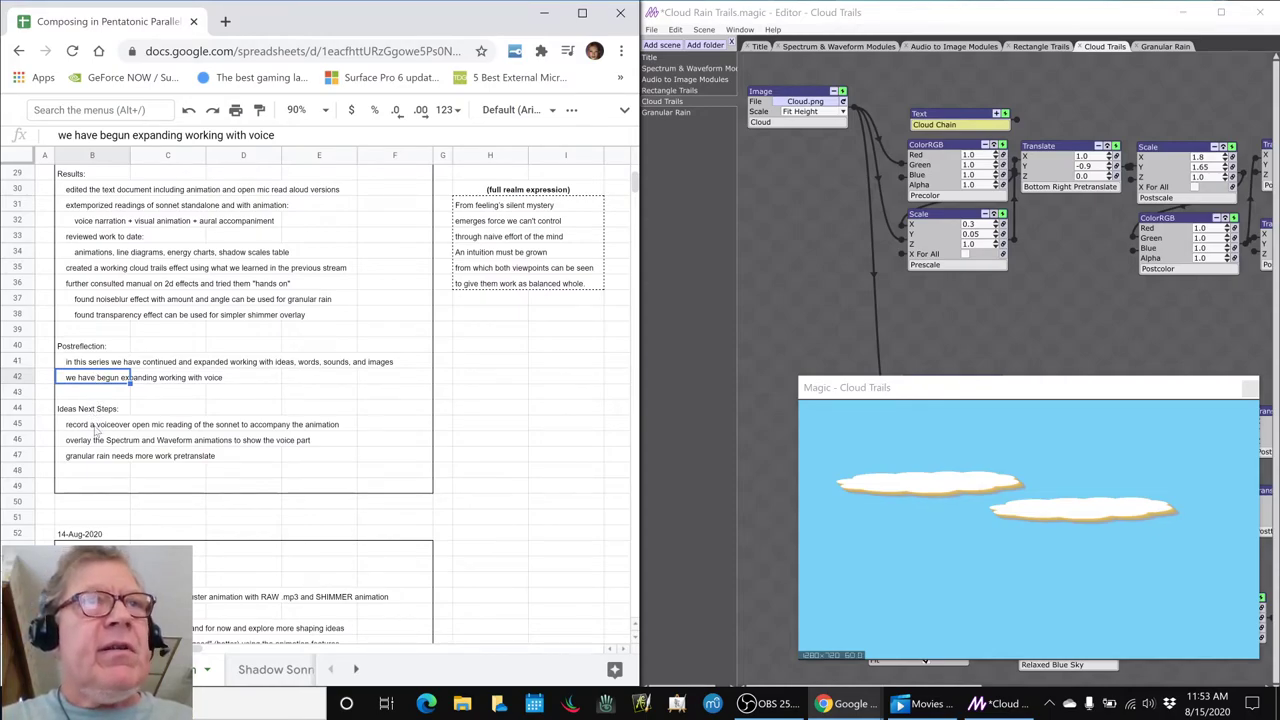
Review the voiceover and Spectrum/Waveform overlay notes, then show Magic's Audio to Image Modules scene.
{"action": "left_click", "coordinate": [98, 424]}
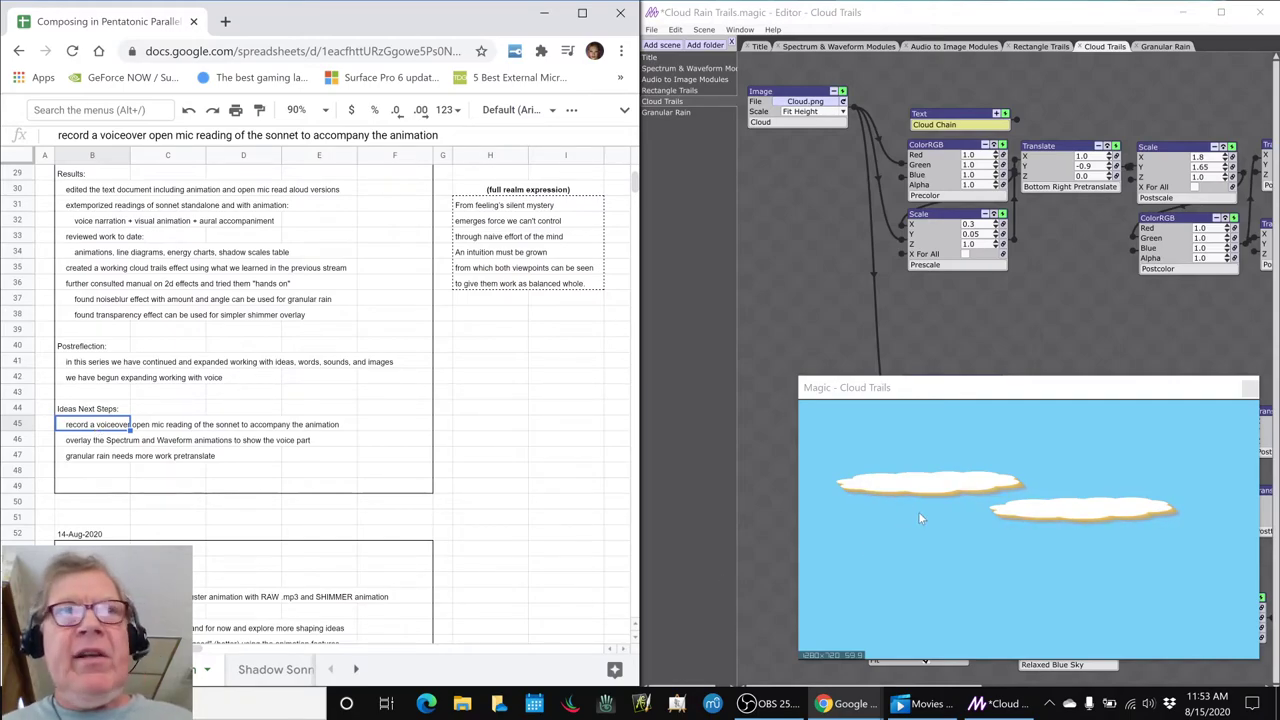
{"action": "left_click", "coordinate": [168, 440]}
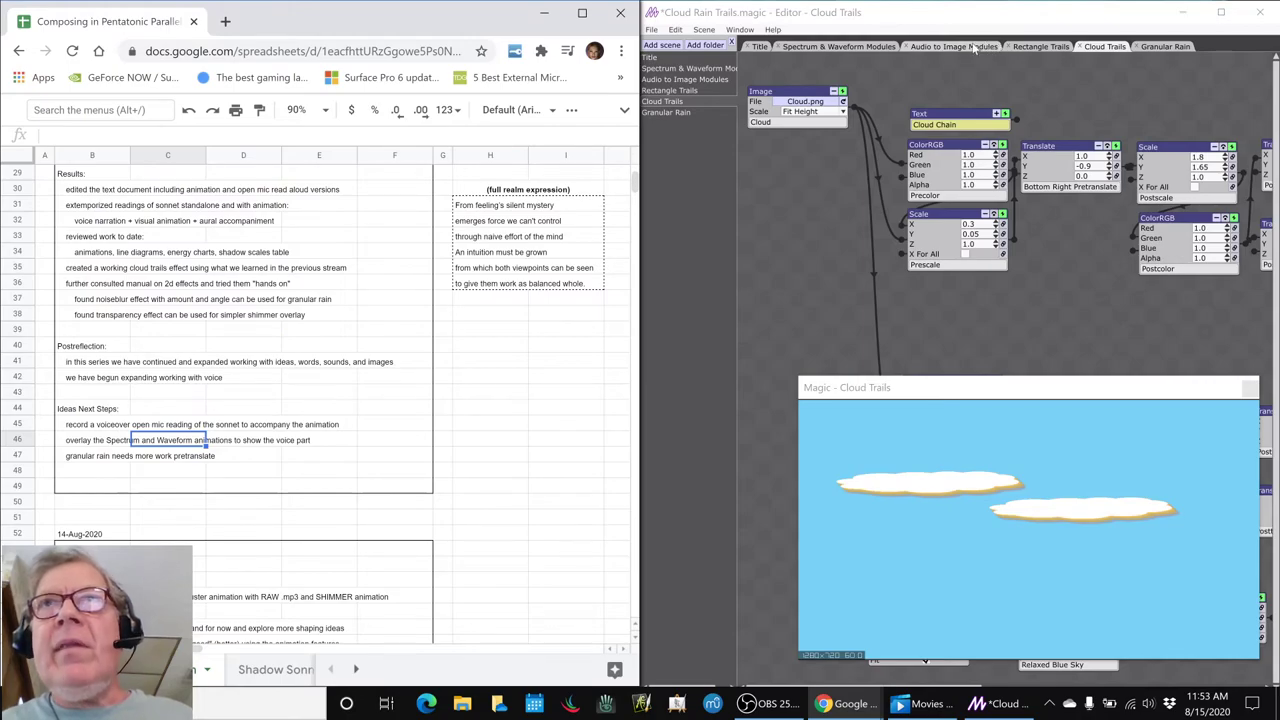
{"action": "left_click", "coordinate": [952, 46]}
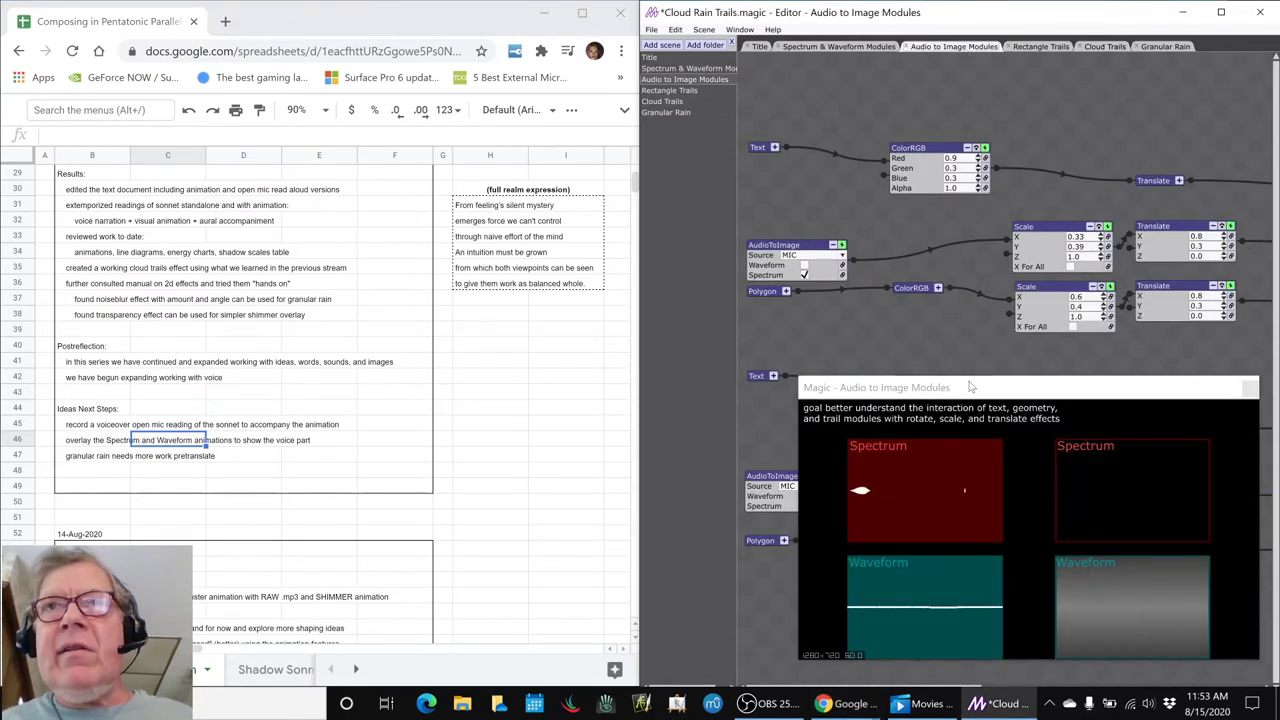